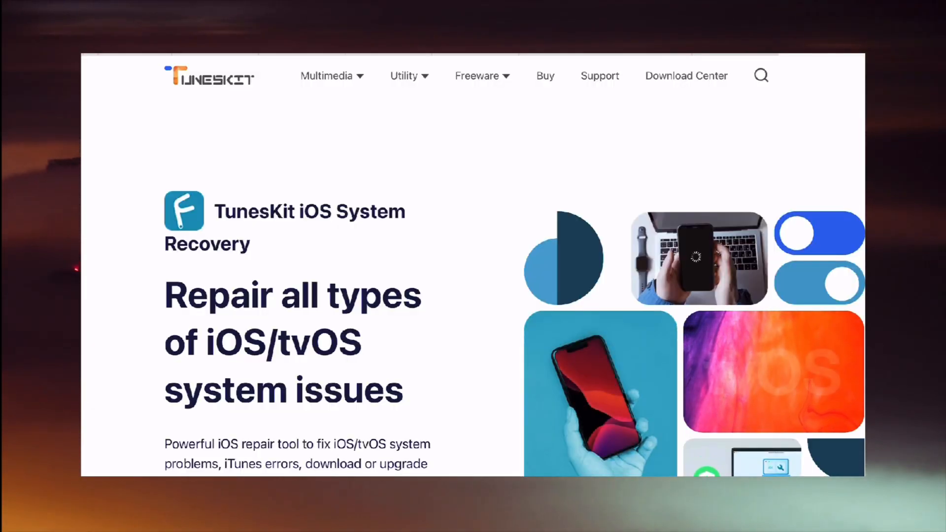
# Scroll down to the iOS Repair home screen showing the connected iPhone XR.
pyautogui.scroll(-3)
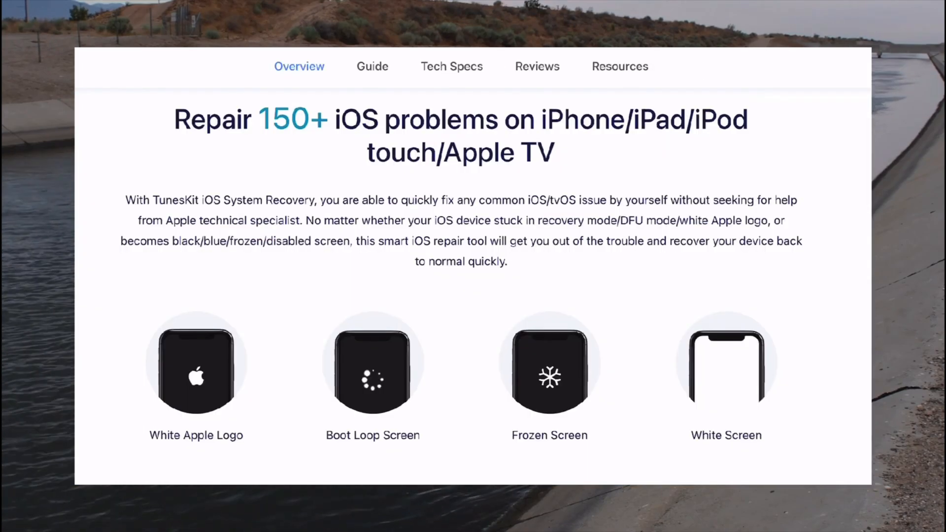
pyautogui.scroll(-3)
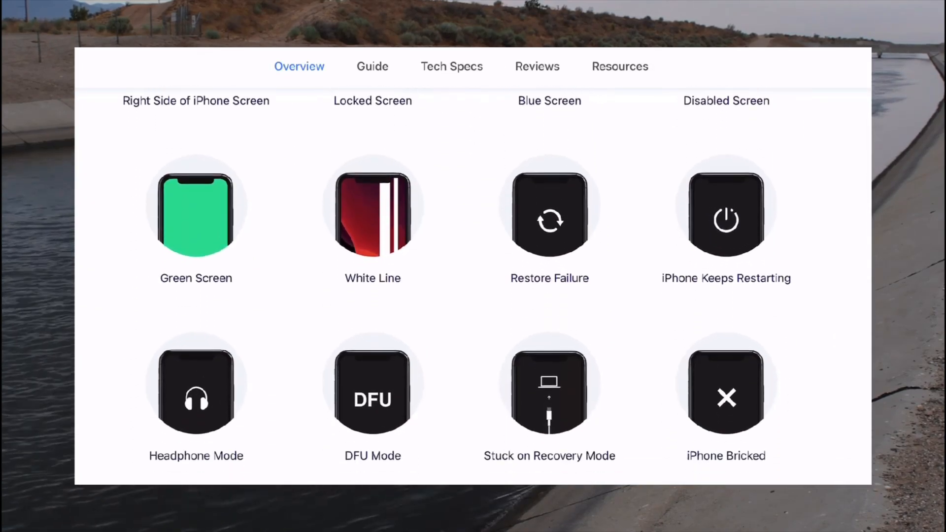
pyautogui.scroll(-3)
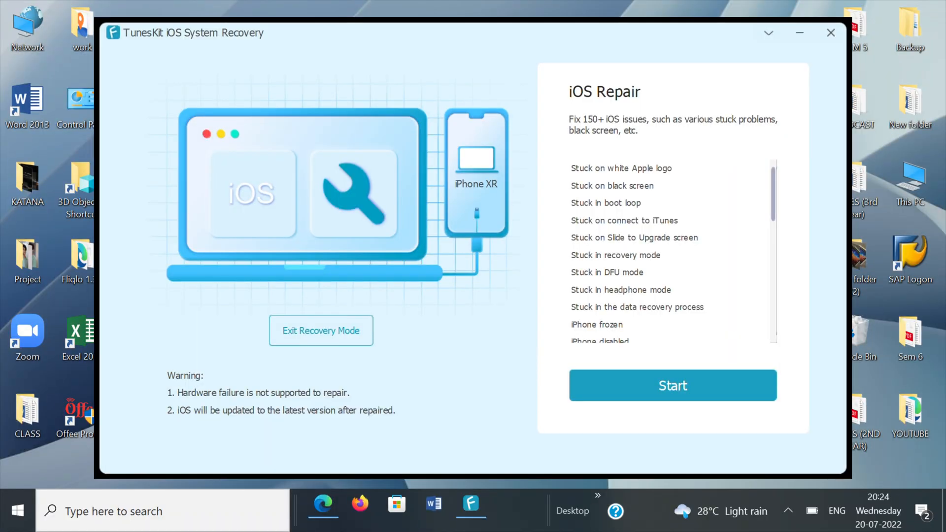
# Start the repair and proceed in Standard Mode to keep the iPhone XR's data.
pyautogui.click(672, 385)
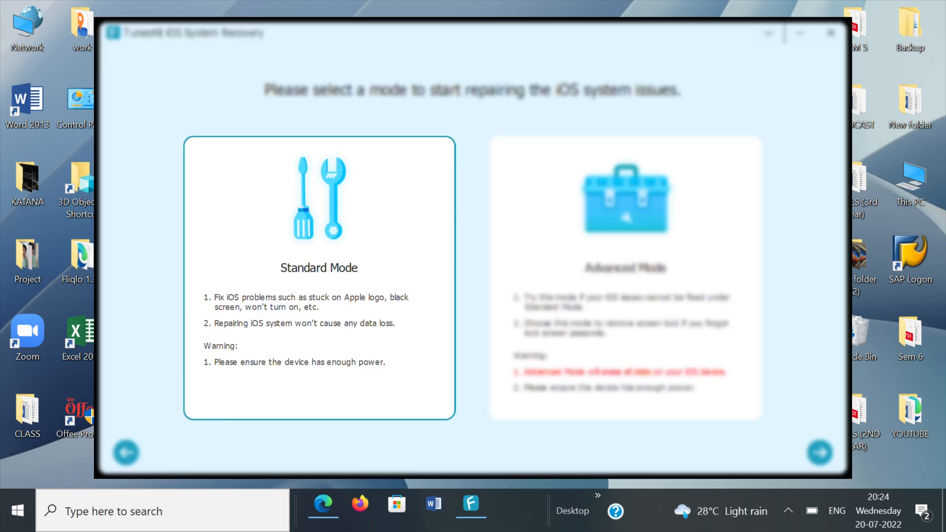
pyautogui.click(819, 453)
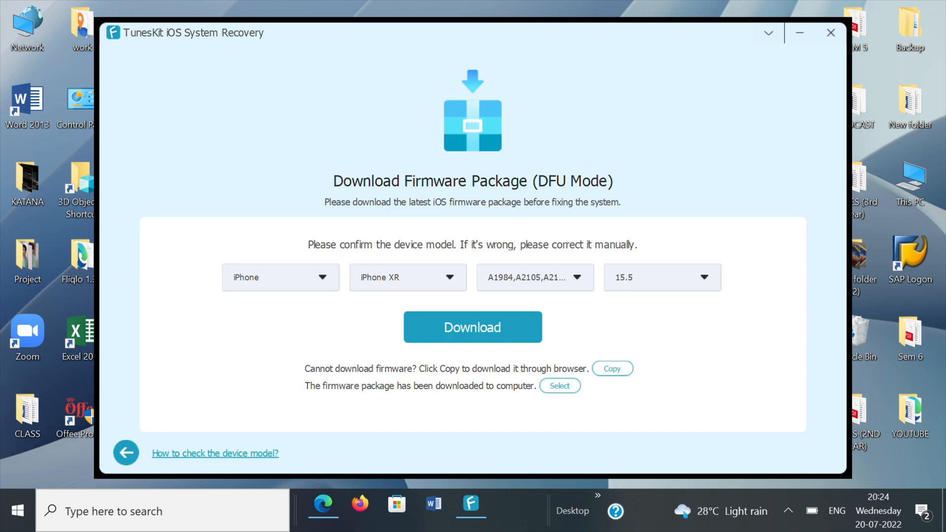
# Select the downloaded iOS 15.5 firmware for the iPhone XR and start the repair, unzipping it.
pyautogui.click(830, 32)
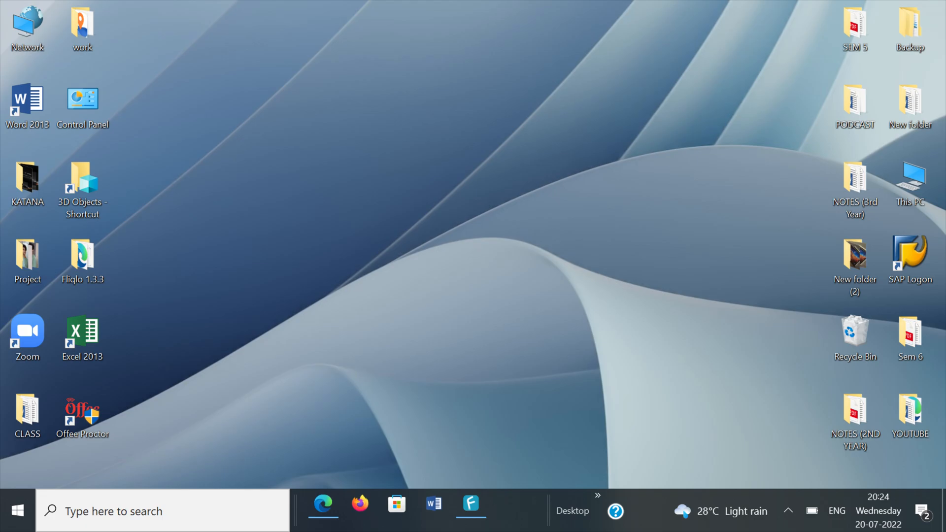
pyautogui.click(471, 504)
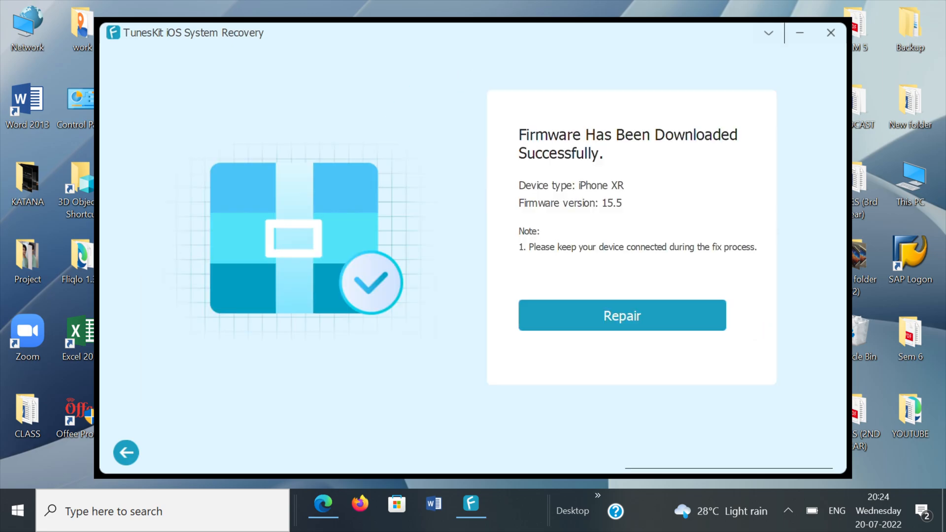
pyautogui.click(622, 315)
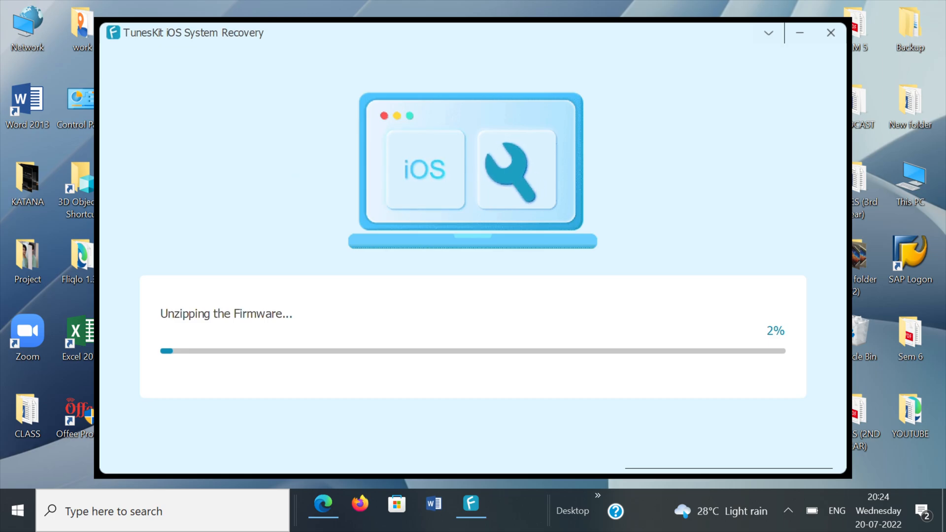